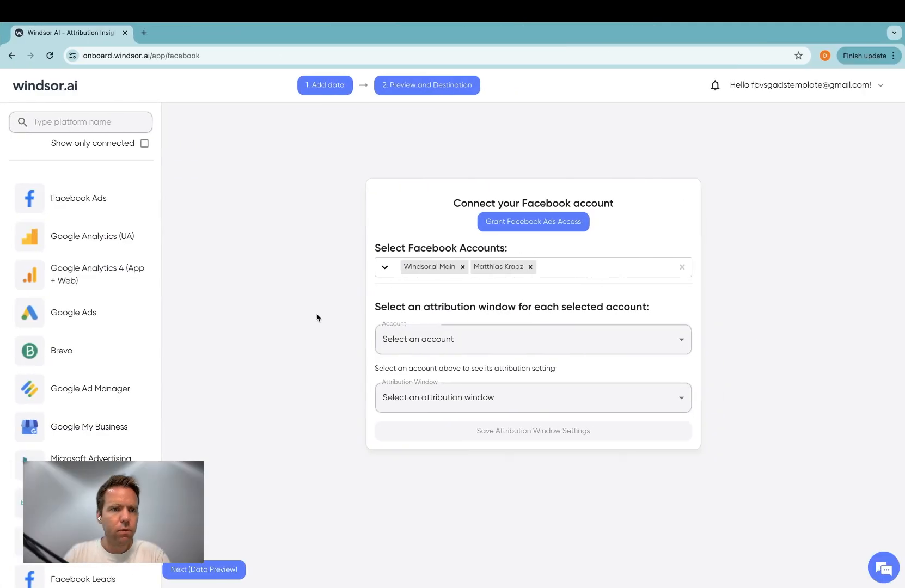
pyautogui.moveTo(274, 333)
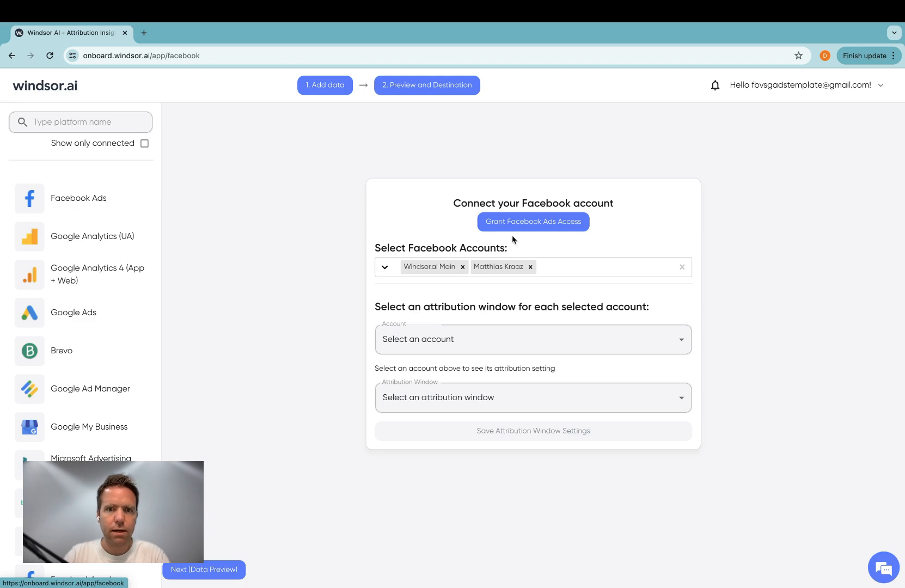
# Preview the Facebook Ads data with the date range set to Last 90 days.
pyautogui.click(204, 569)
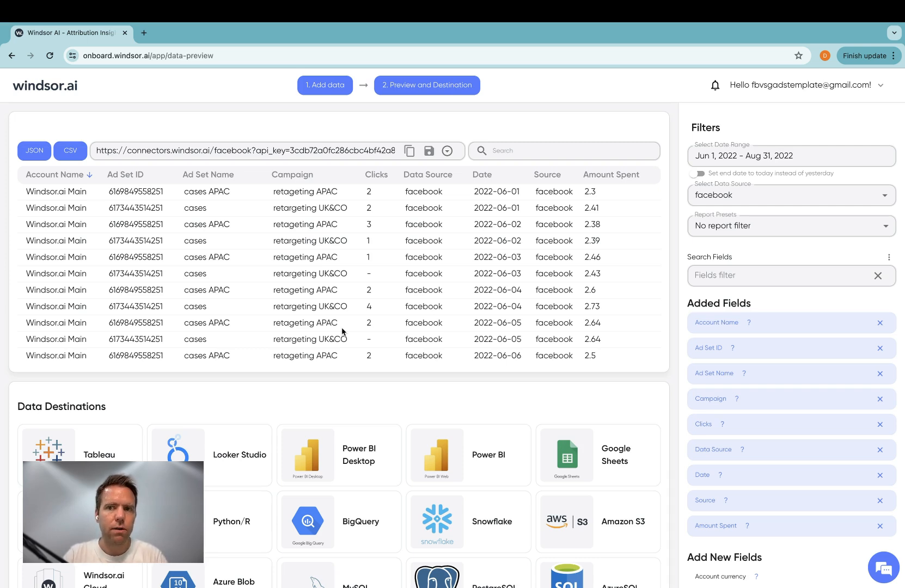
pyautogui.click(791, 155)
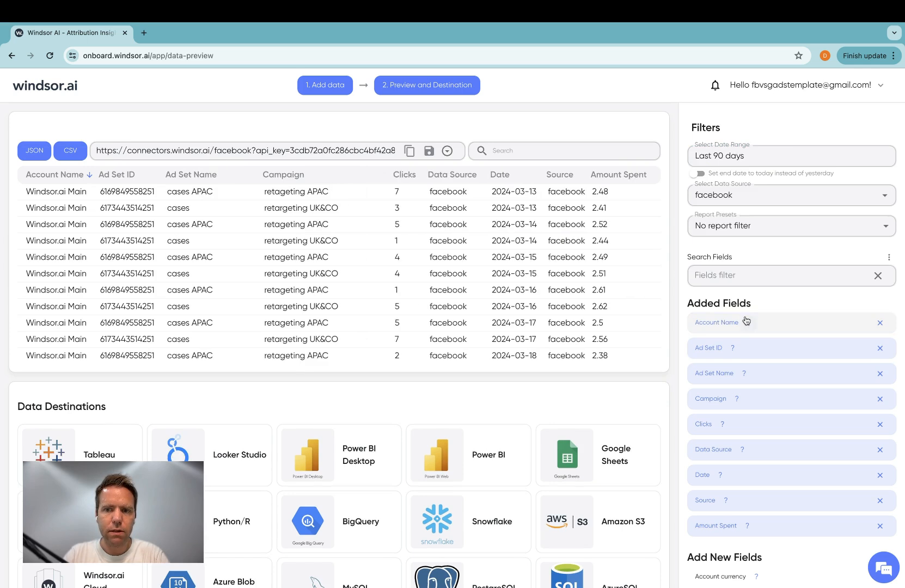
pyautogui.moveTo(748, 399)
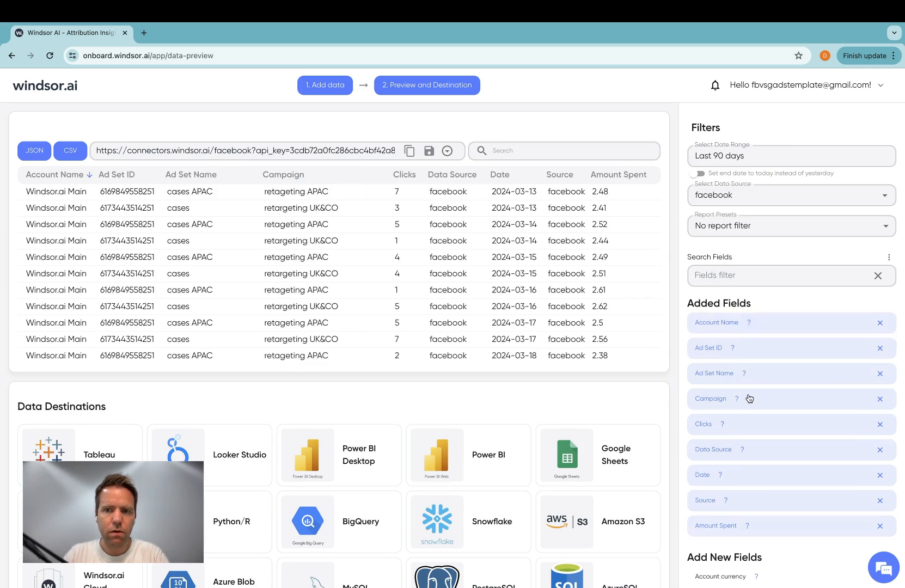
# Save the last-90-days Facebook data URL as a Windsor.ai saved query.
pyautogui.click(428, 150)
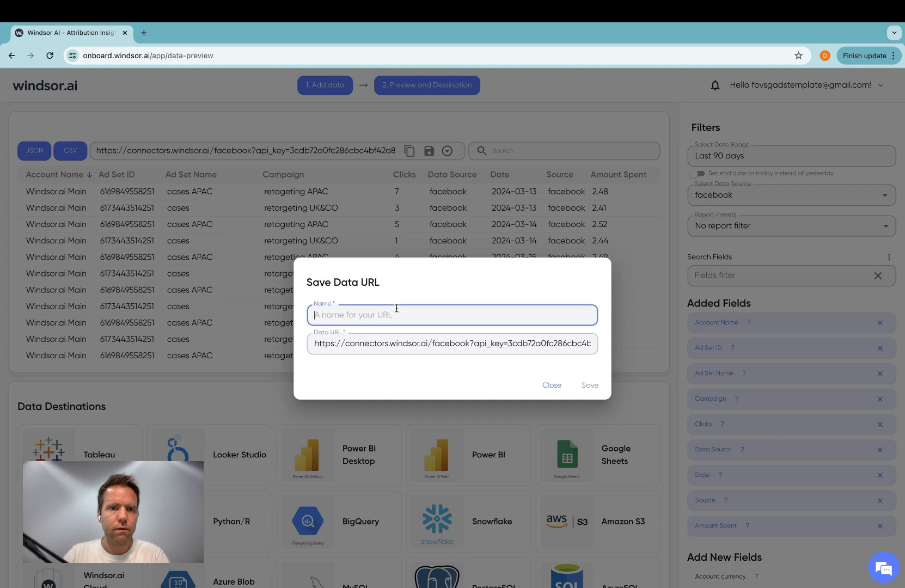
pyautogui.click(589, 384)
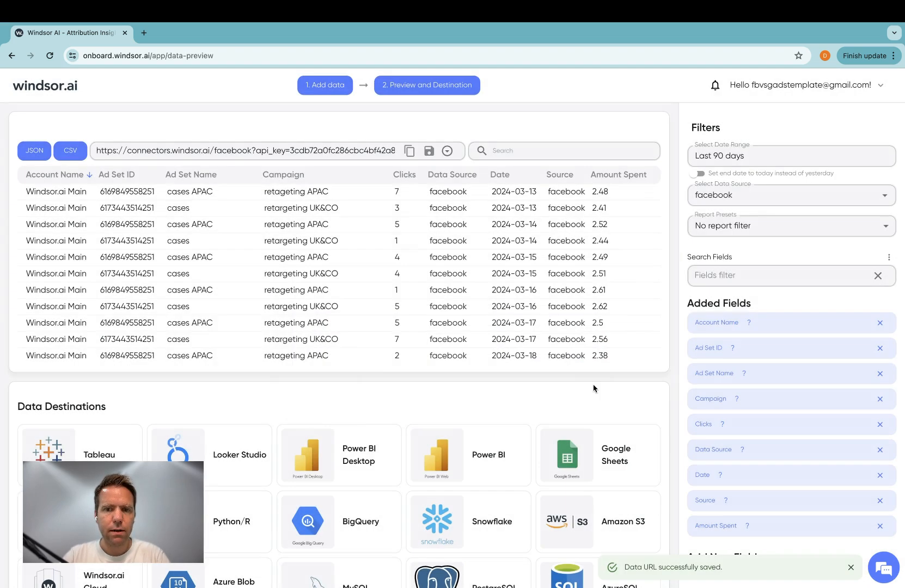
pyautogui.moveTo(580, 371)
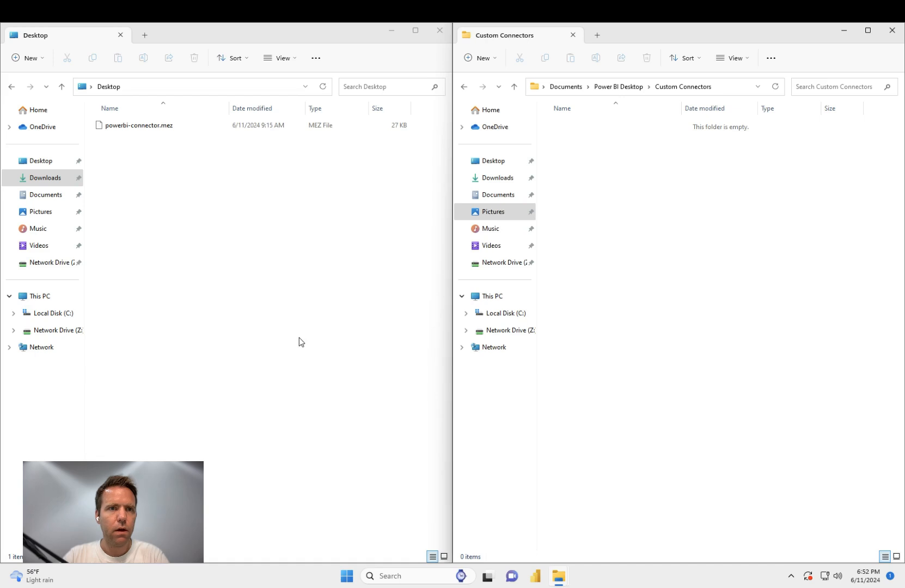
# Copy powerbi-connector.mez into Documents\Power BI Desktop\Custom Connectors and switch to Power BI Desktop.
pyautogui.click(138, 124)
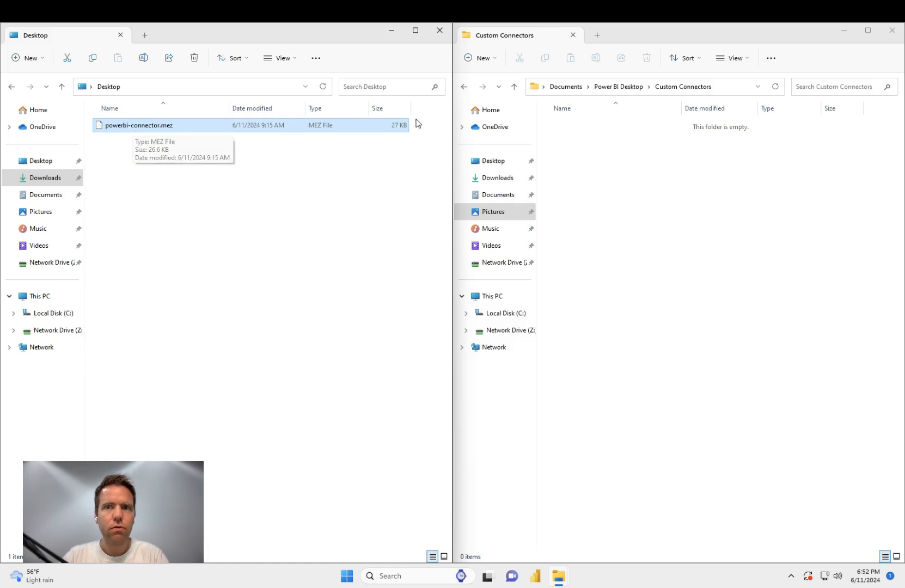
pyautogui.moveTo(566, 86)
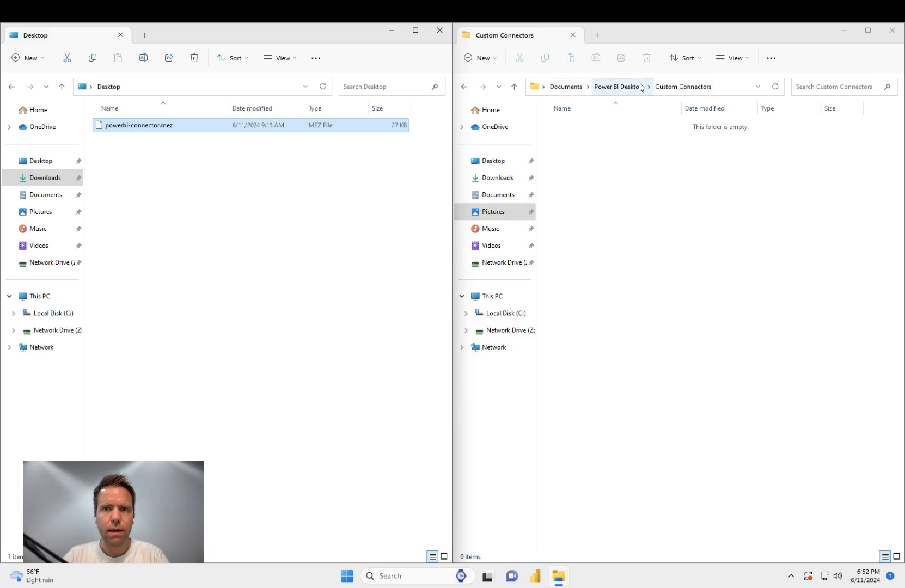
pyautogui.click(635, 86)
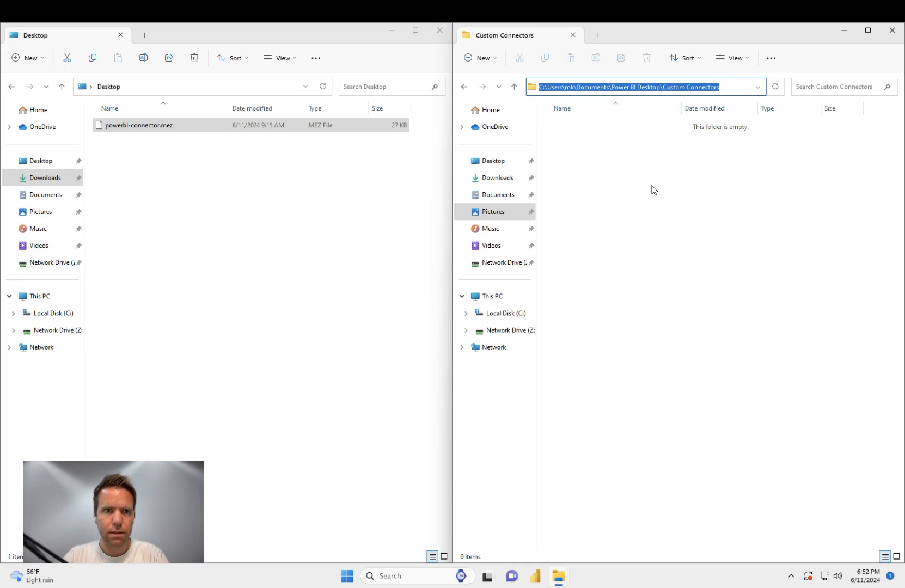
pyautogui.rightClick(137, 125)
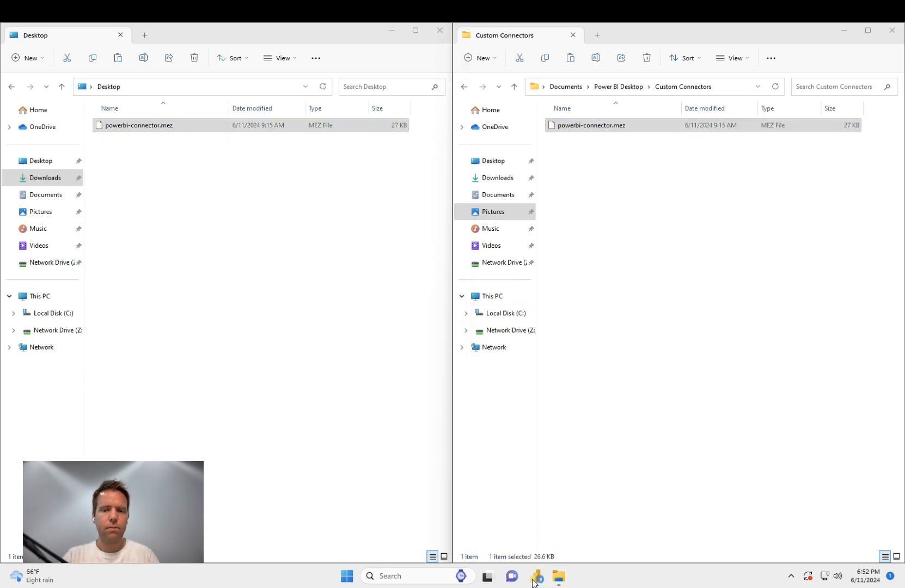
pyautogui.click(535, 580)
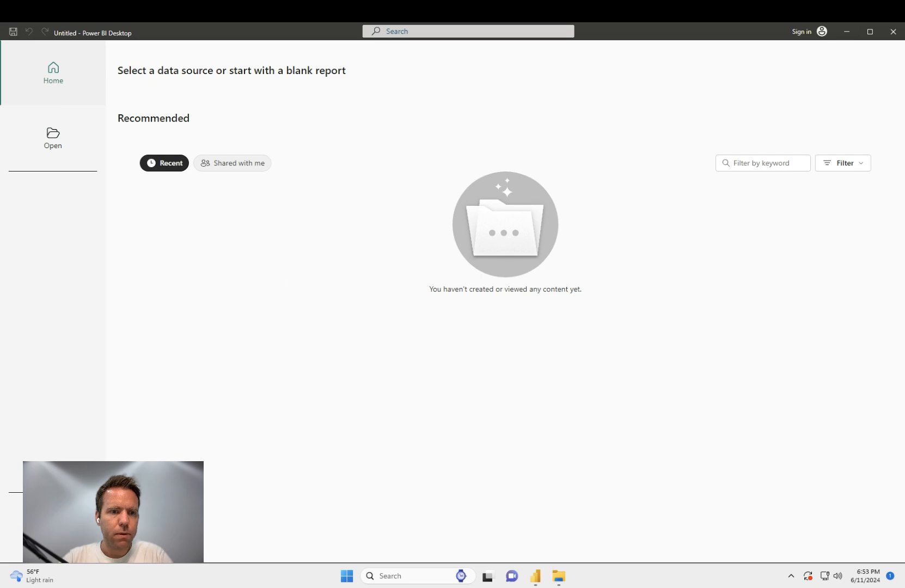
# Start a blank report and visit the global Security options, confirming with OK.
pyautogui.click(128, 70)
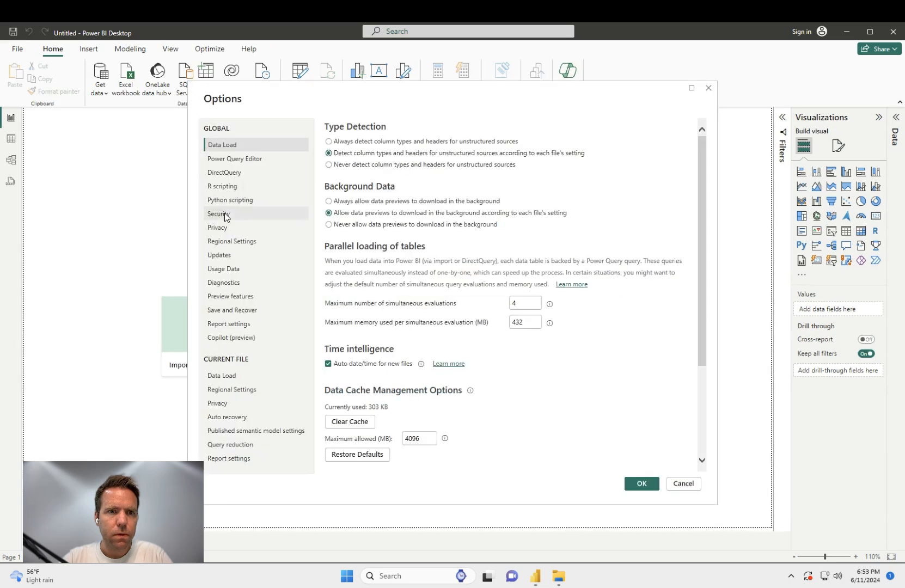
pyautogui.click(218, 214)
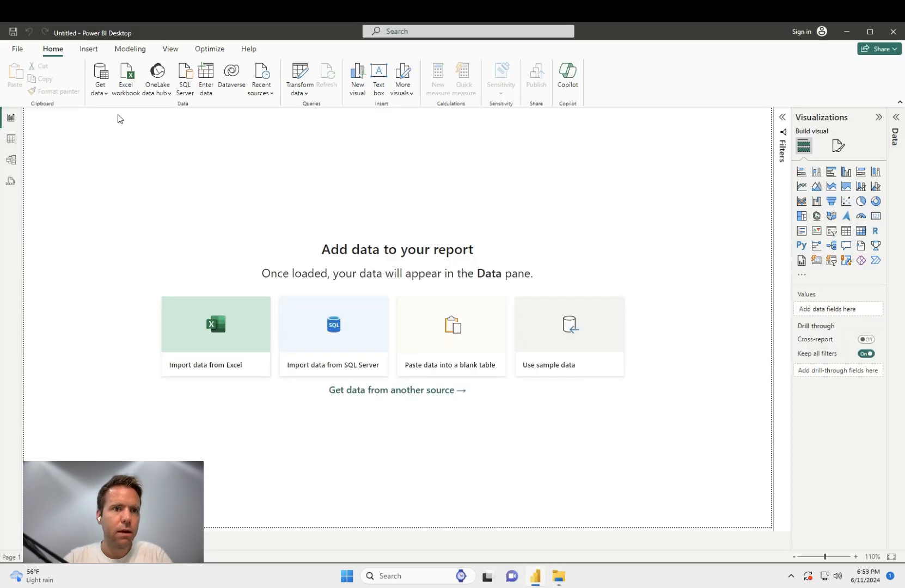
# Search the data connectors for 'windsor' and connect via the Windsor (Beta) custom connector.
pyautogui.click(100, 78)
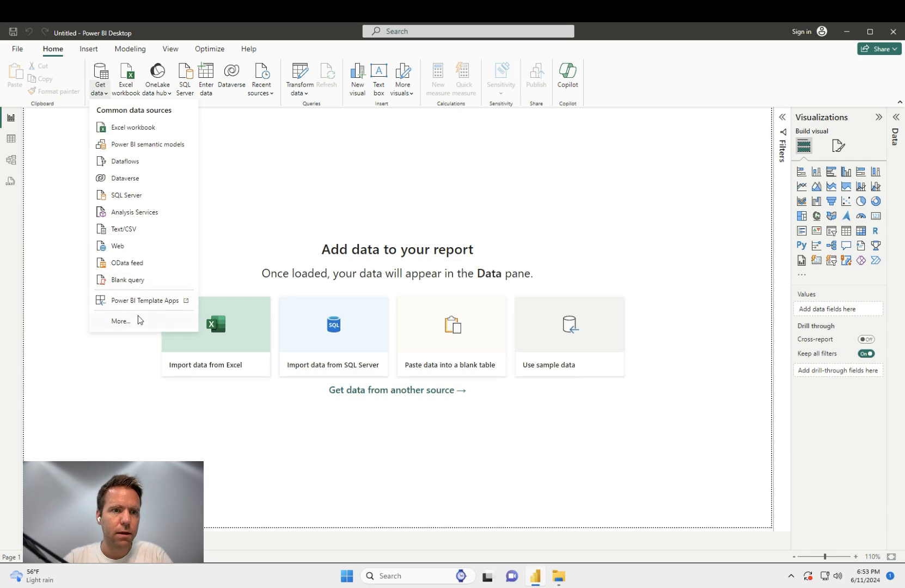
pyautogui.click(121, 323)
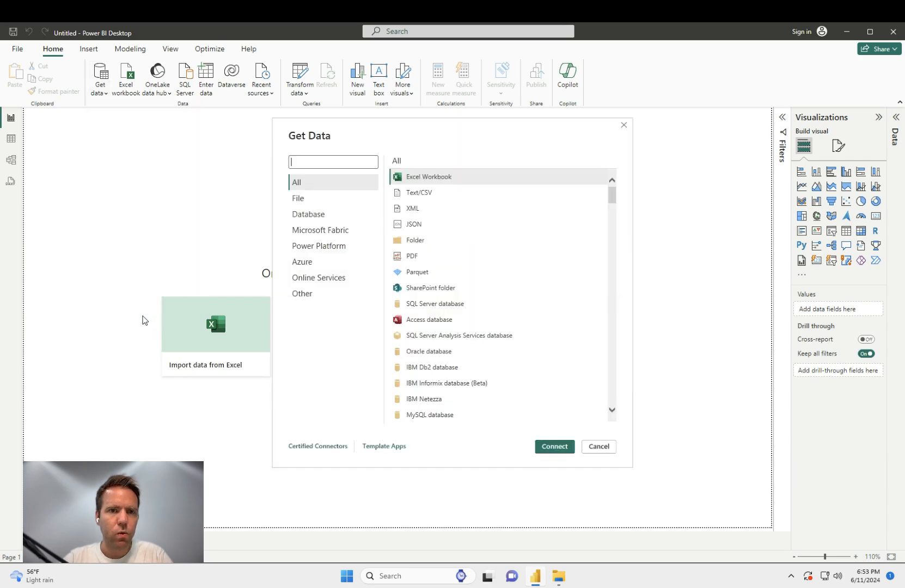
pyautogui.write('windsor')
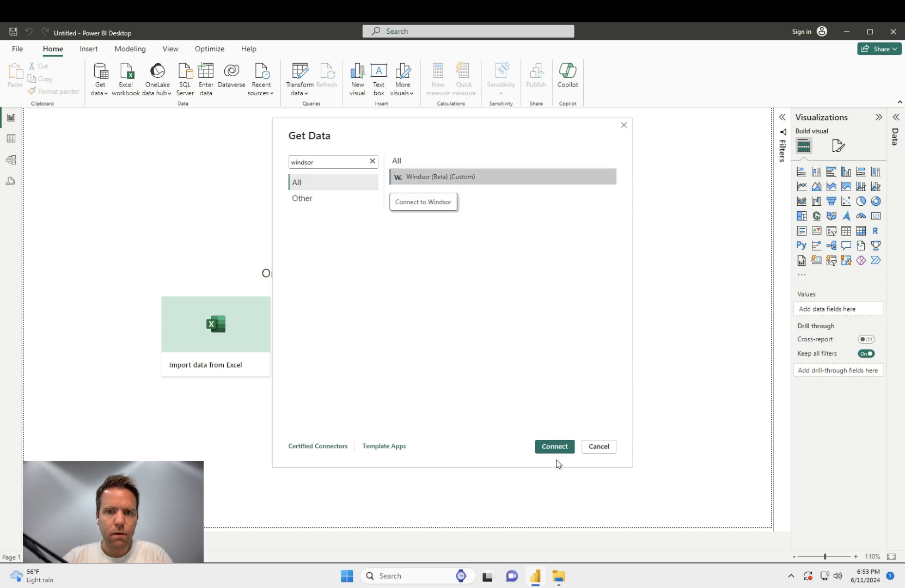
pyautogui.click(553, 447)
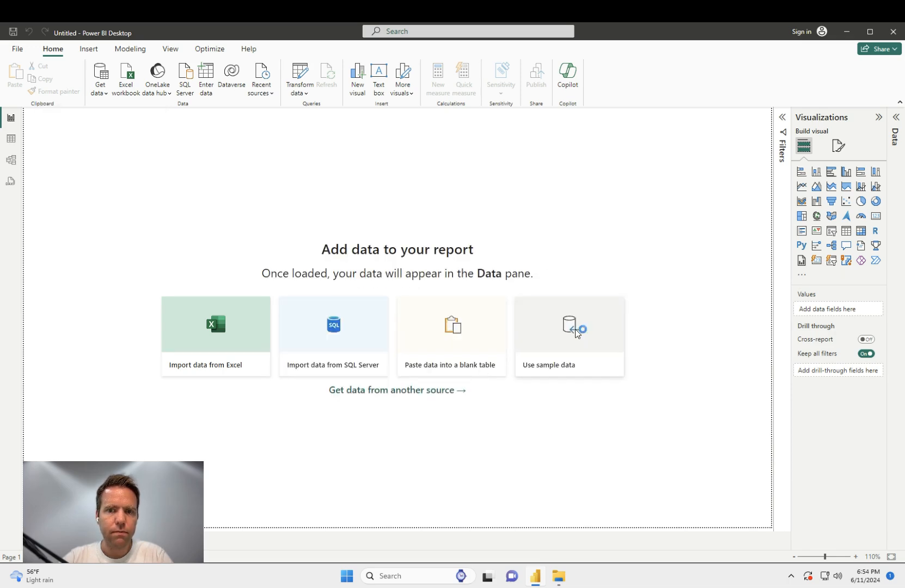
pyautogui.click(569, 324)
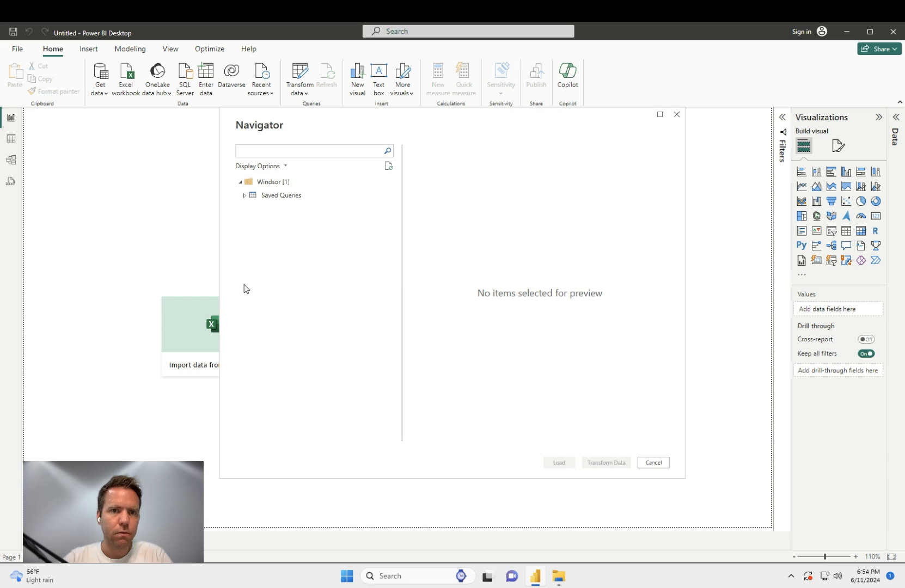
# Expand Windsor > Saved Queries to list the three saved queries including power bi sample query.
pyautogui.click(281, 195)
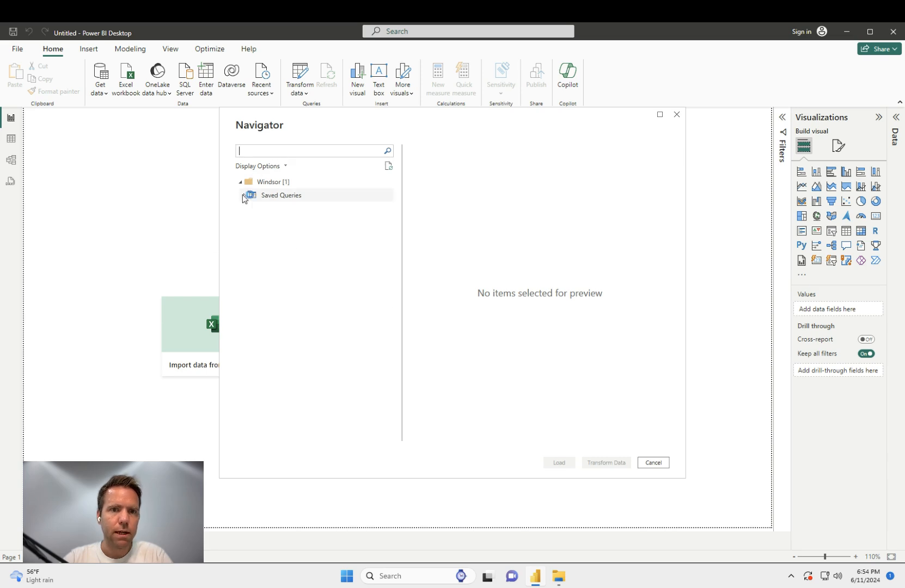
pyautogui.click(244, 195)
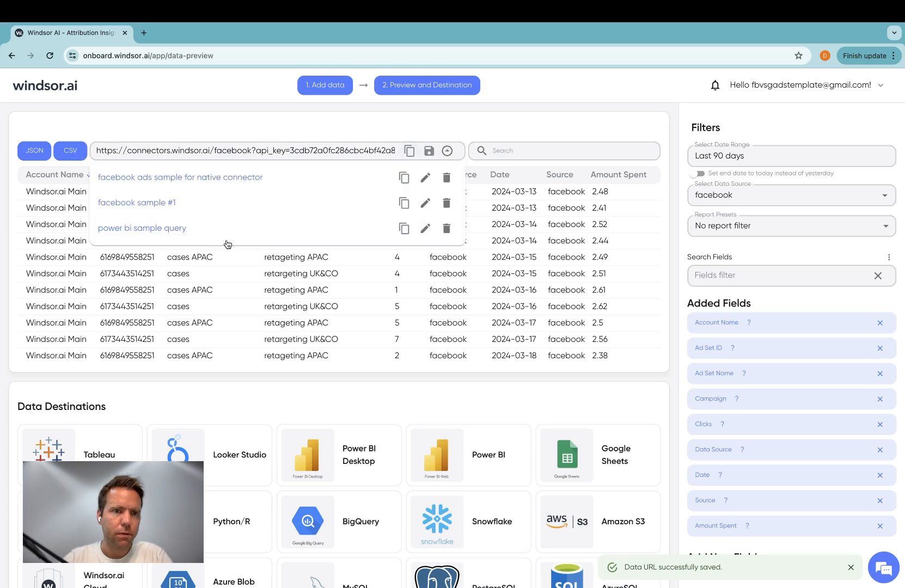
pyautogui.moveTo(225, 233)
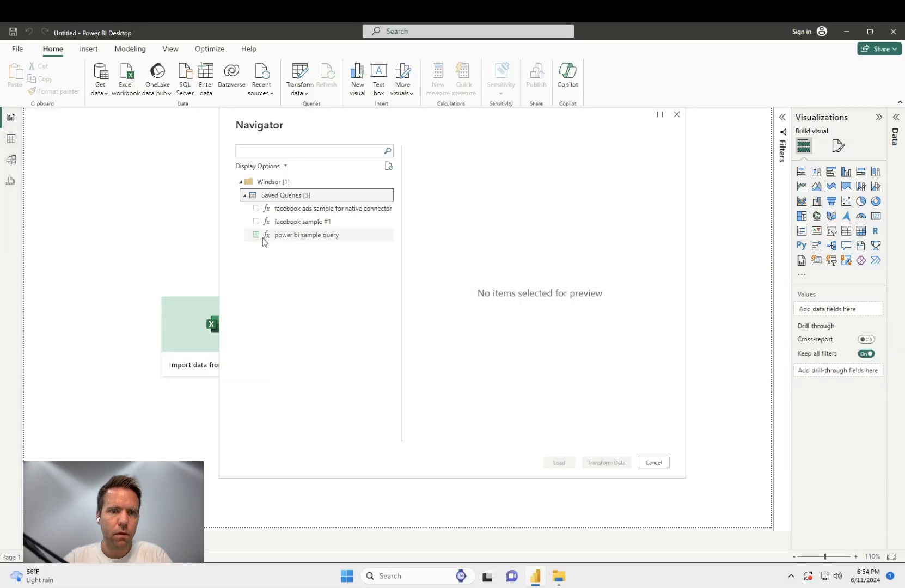
# Tick power bi sample query and load it into the report.
pyautogui.click(256, 235)
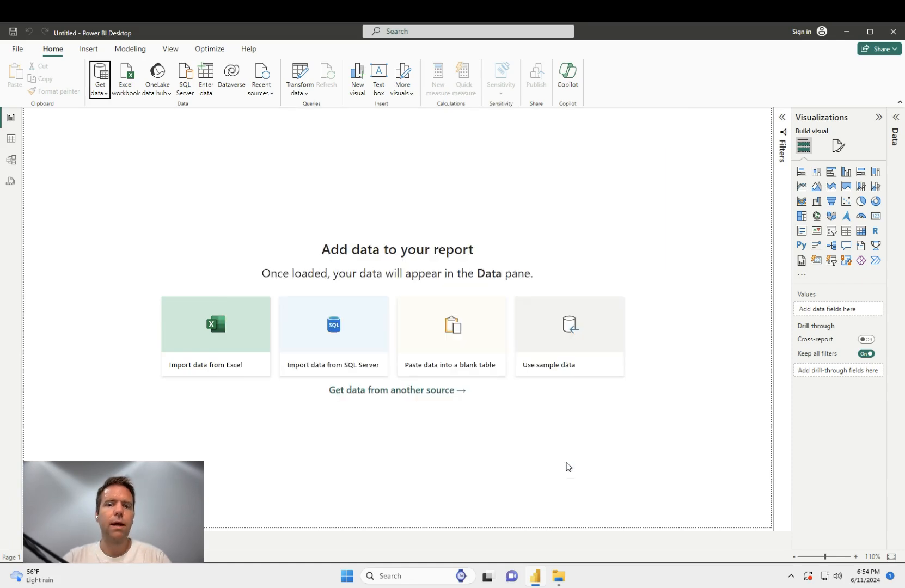
pyautogui.click(567, 336)
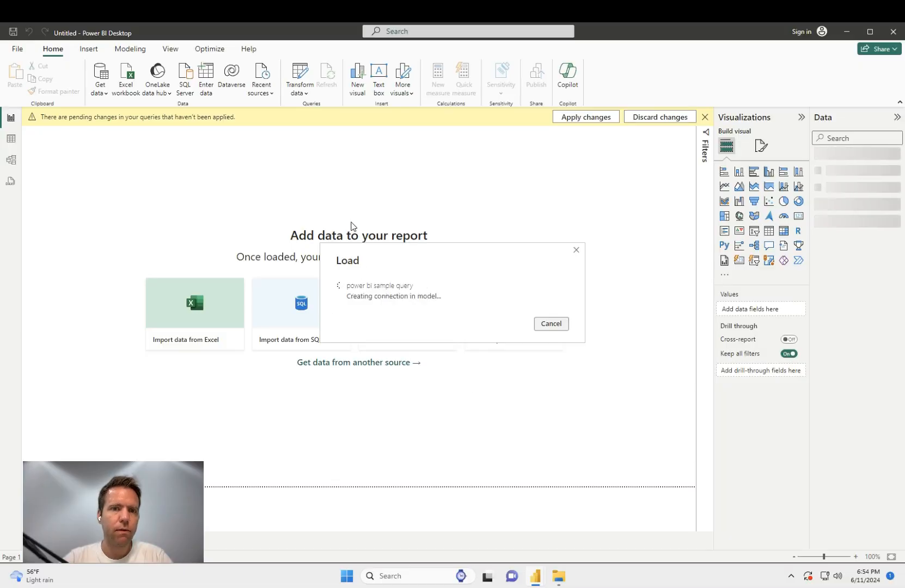
pyautogui.moveTo(391, 220)
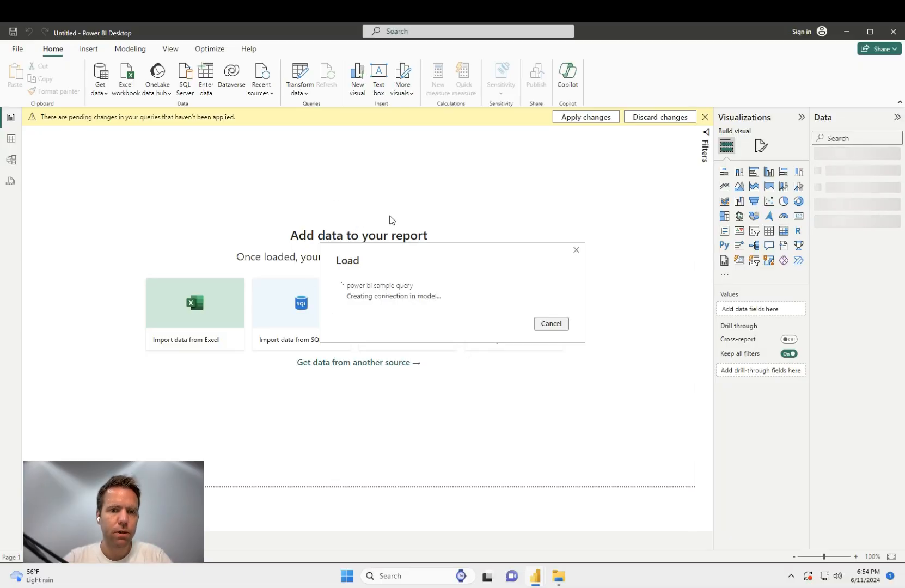